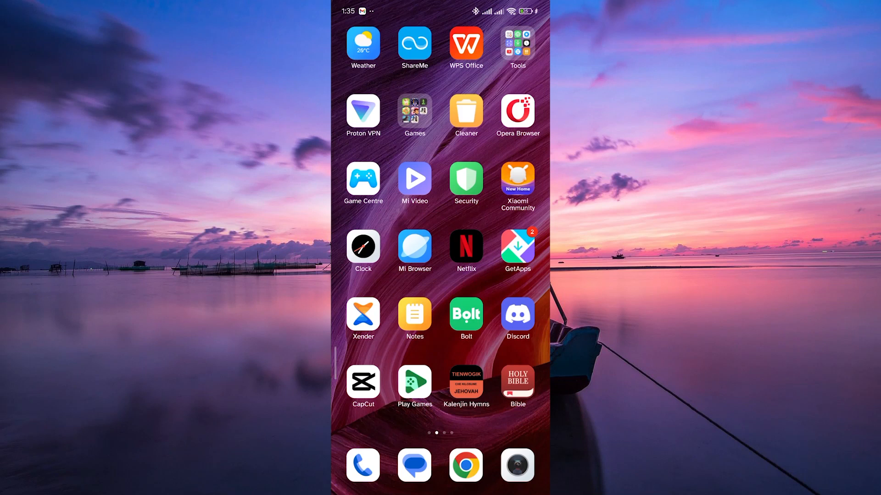
Swipe left through the home screen pages to reach the last app page.
scroll(left, 3)
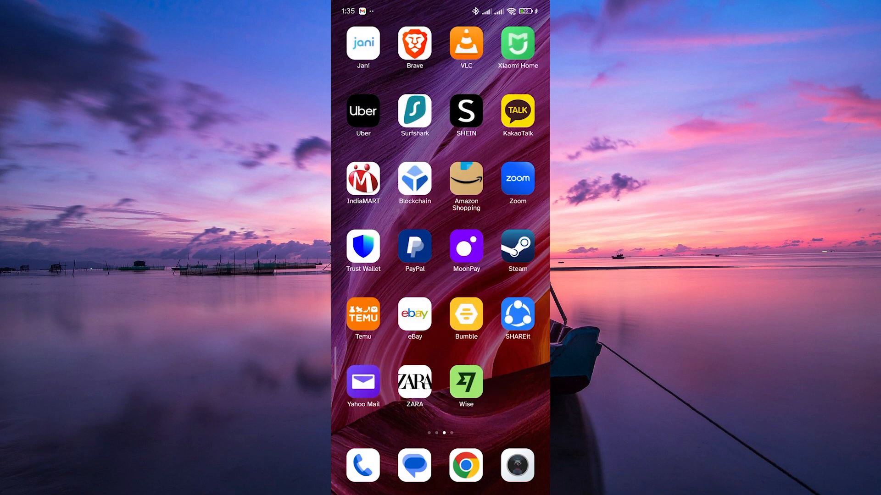
scroll(left, 3)
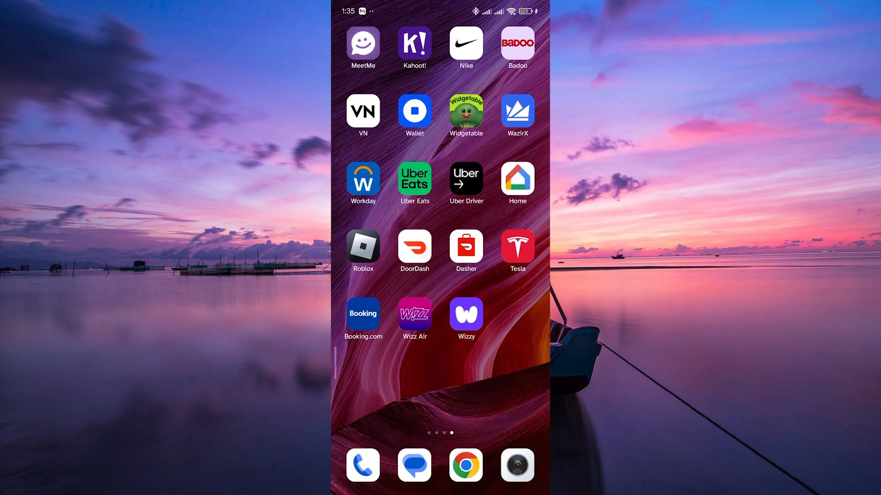
Launch the Widgetable app from its home screen icon.
click(465, 111)
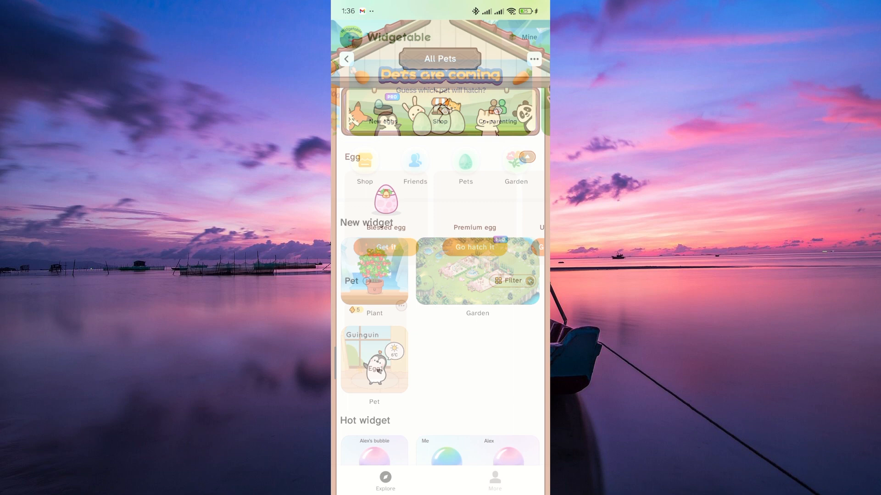
Choose Co-parenting, then 'Invite a friend for co-parenting' in the Co-parent a pet sheet.
click(497, 112)
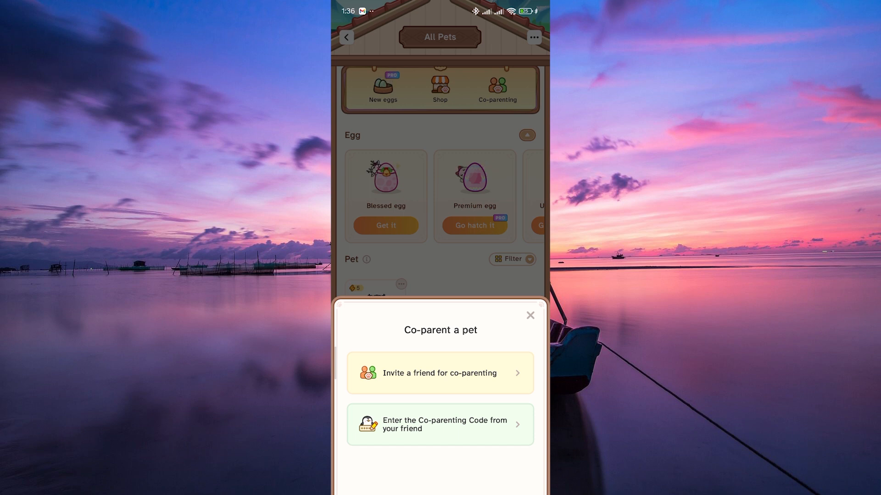
click(485, 366)
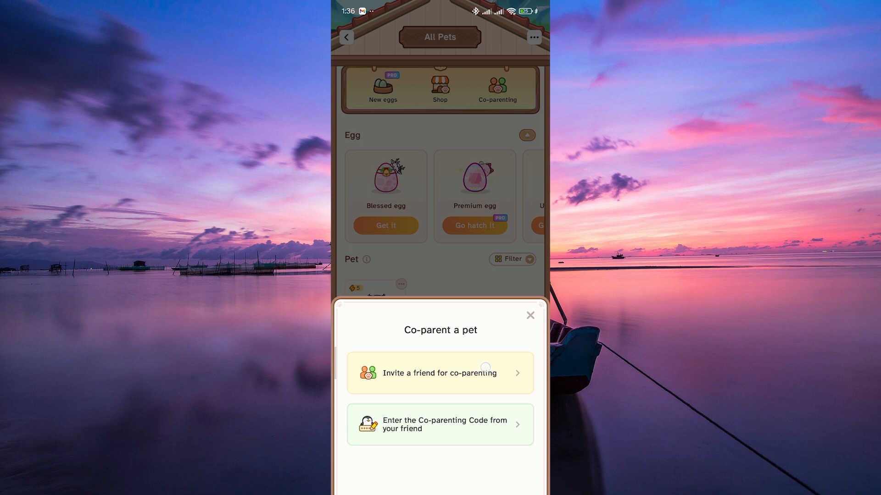
click(440, 373)
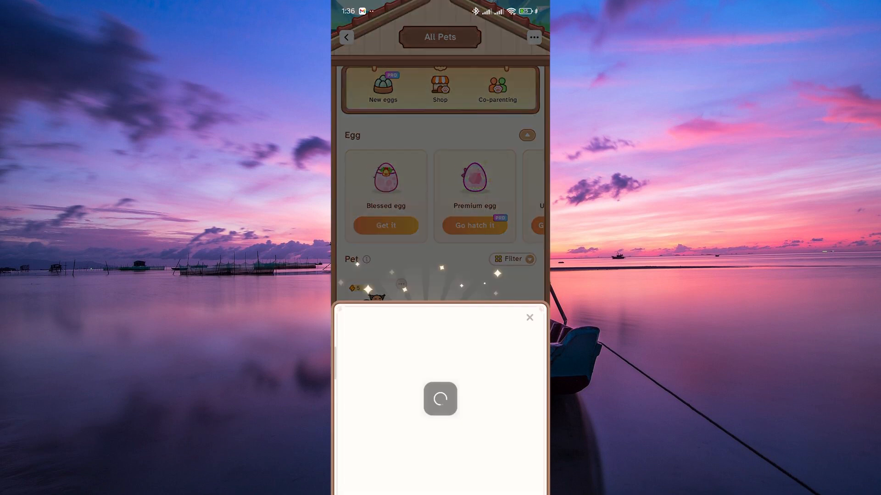